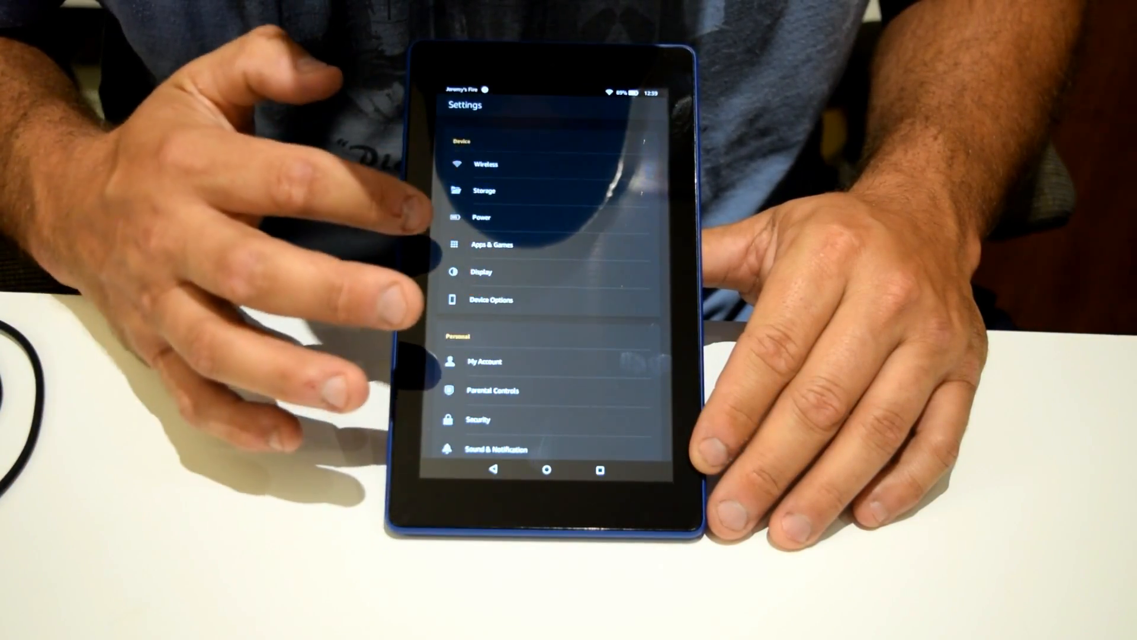
mouse_move(290, 290)
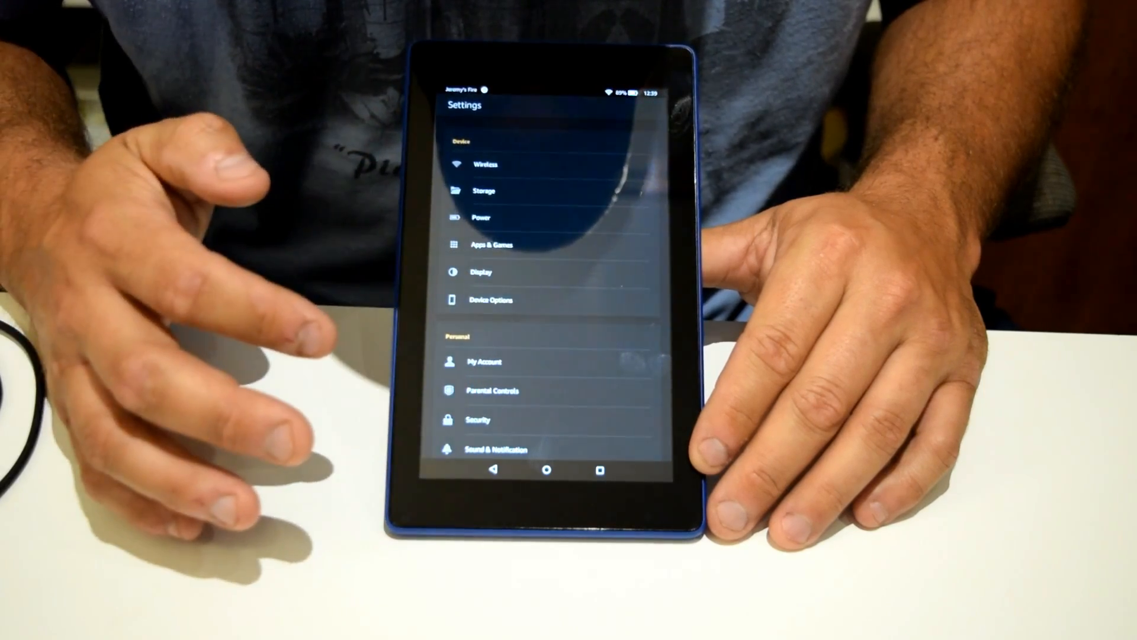
- Open Device Options, then Developer Options, in the tablet's Settings
click(491, 299)
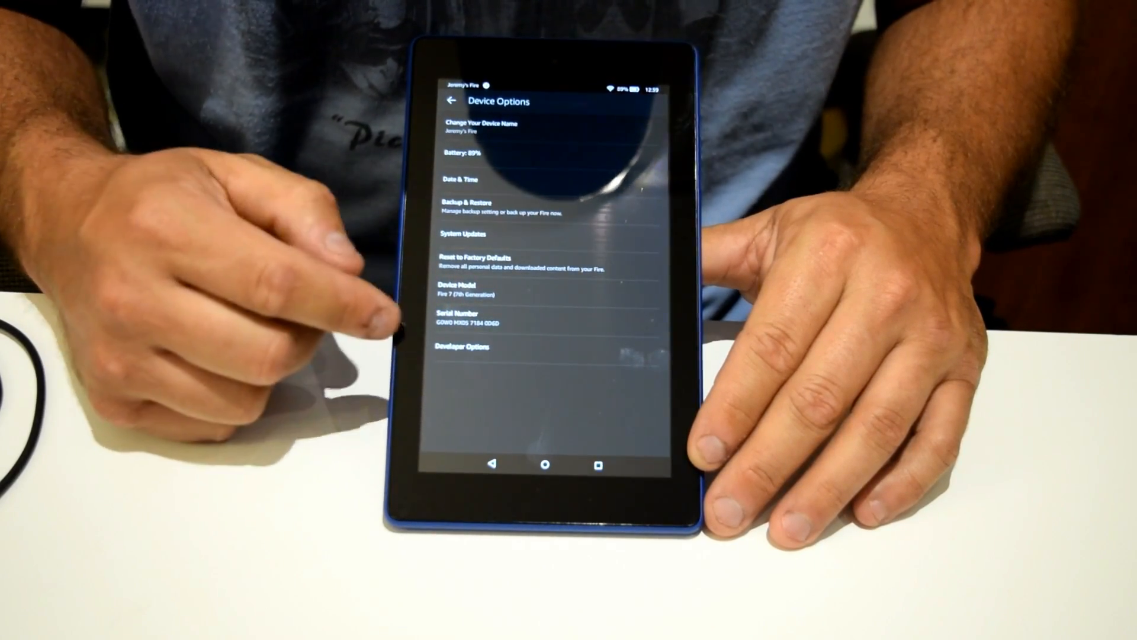
click(462, 345)
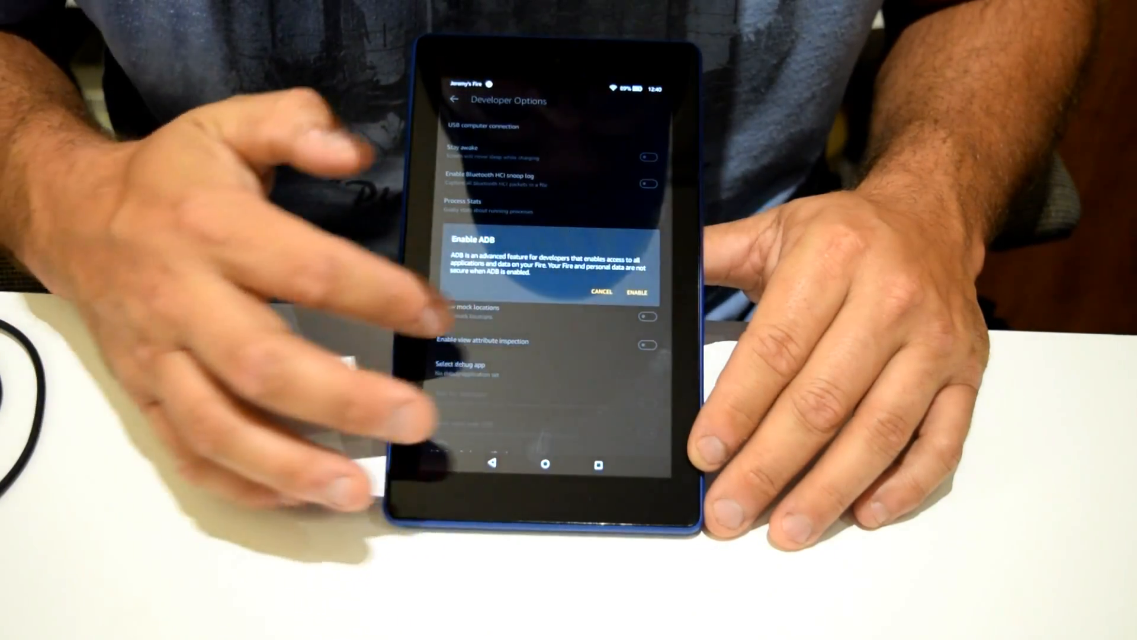
- Confirm ENABLE in the Enable ADB warning dialog
click(637, 291)
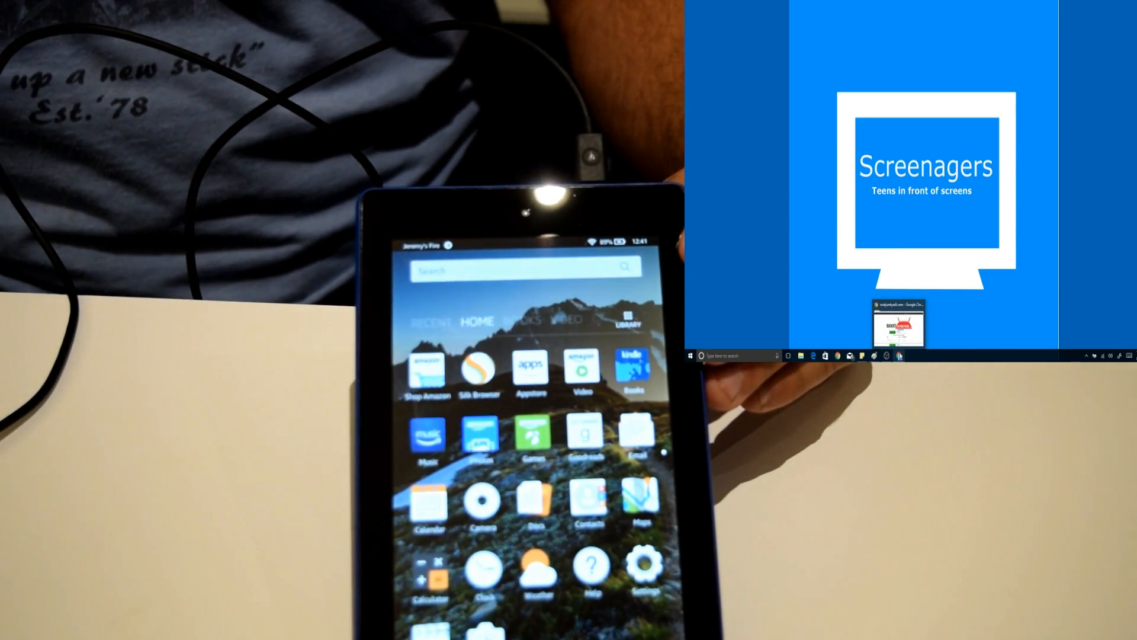
- Restore Chrome and download AmazonFire5thGenSuperTool.zip from the rootjunkysdl page
click(899, 323)
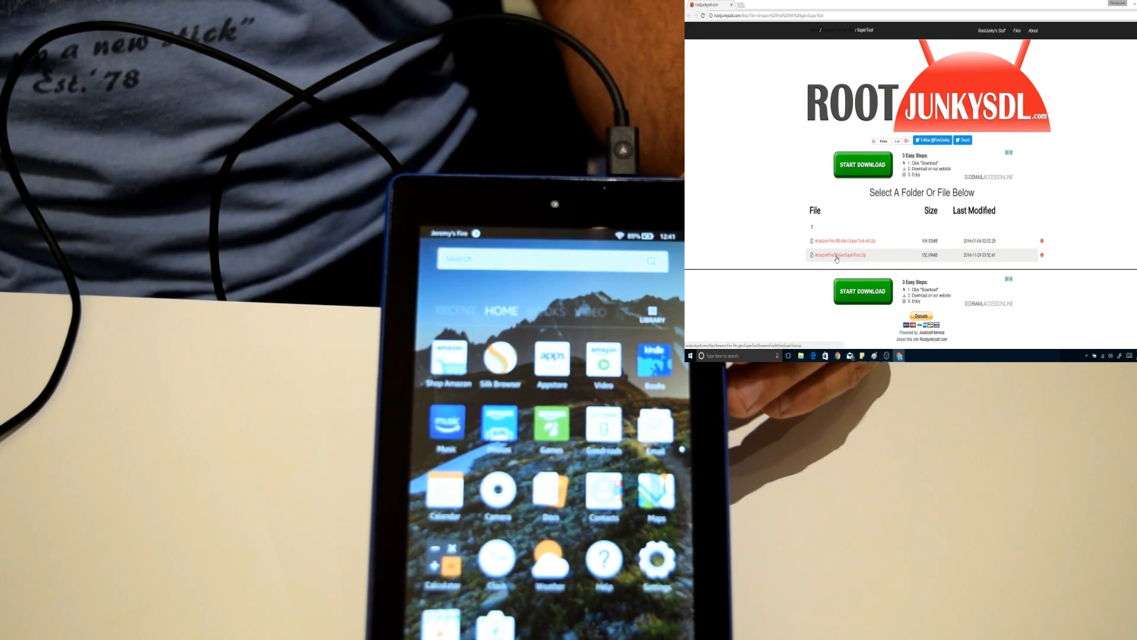
click(839, 255)
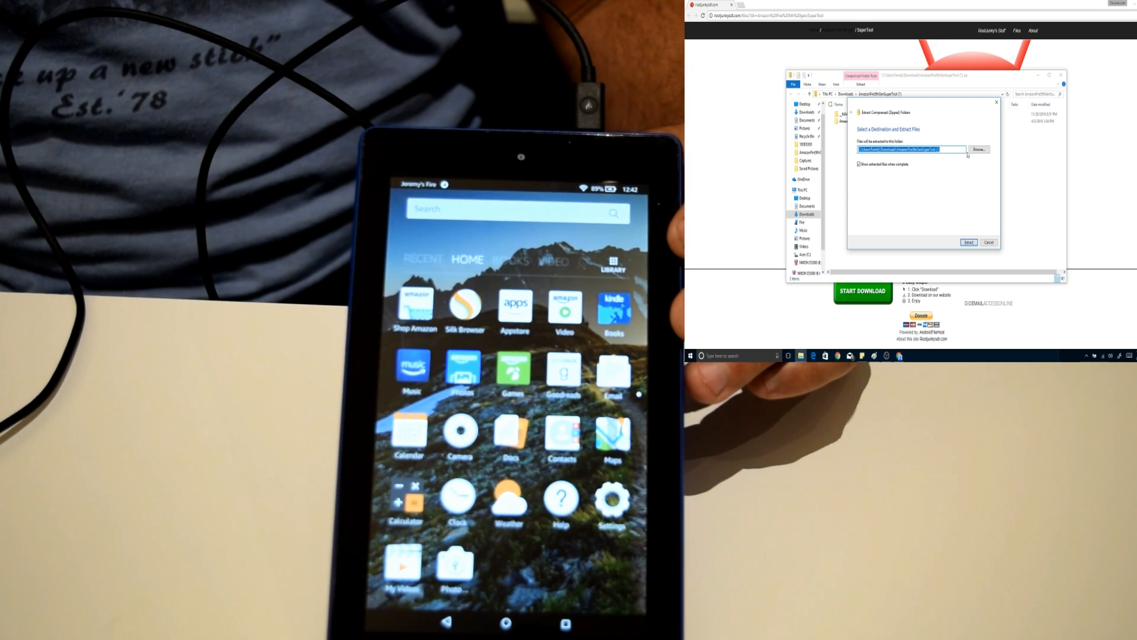
- Browse to and select the Desktop as the extraction folder
click(979, 149)
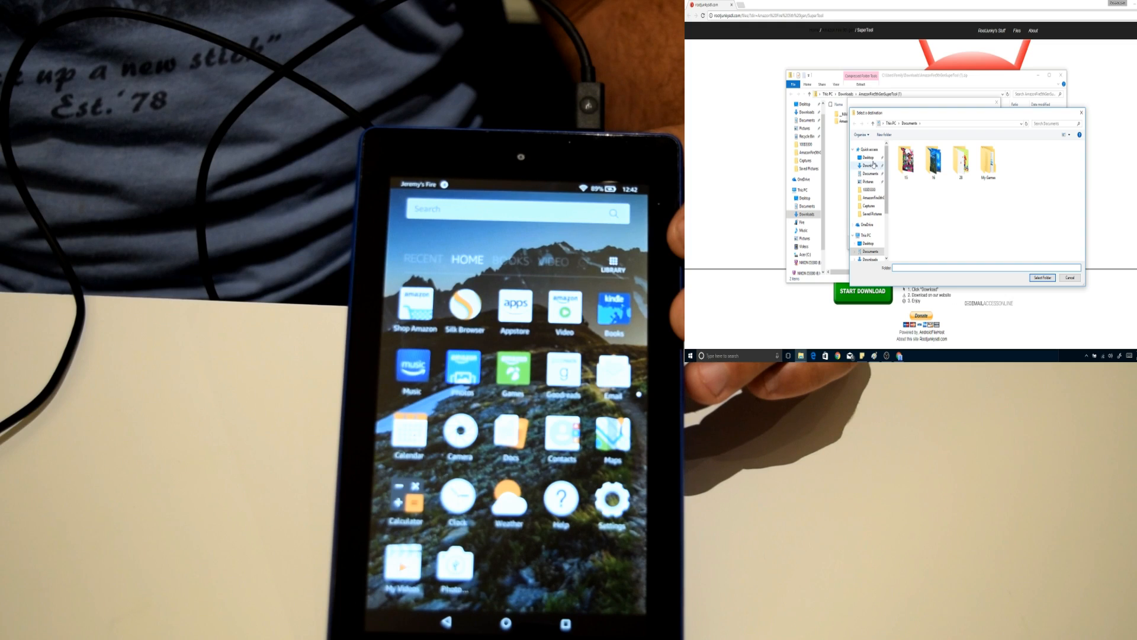
click(867, 158)
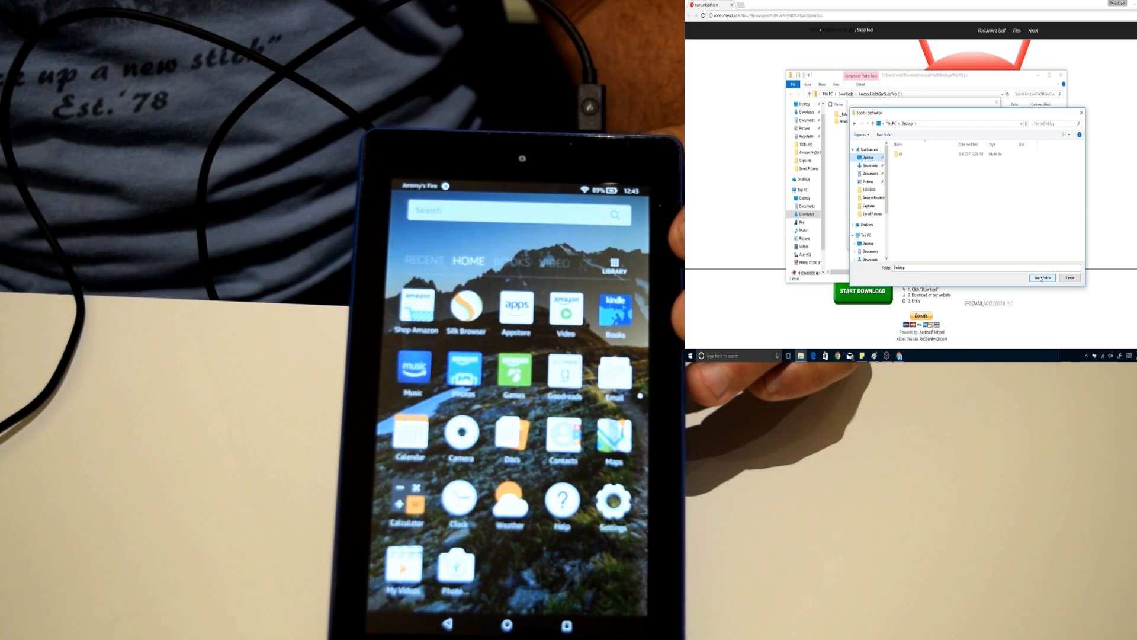
click(1043, 278)
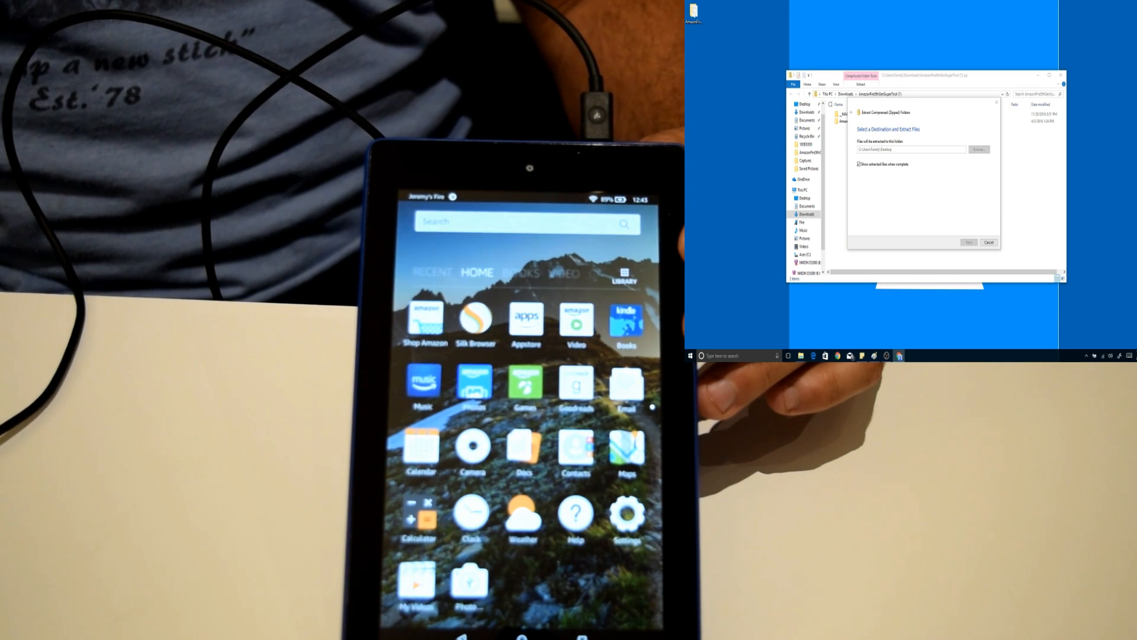
- Extract the archive to the Desktop and close the Desktop and Downloads windows
click(969, 242)
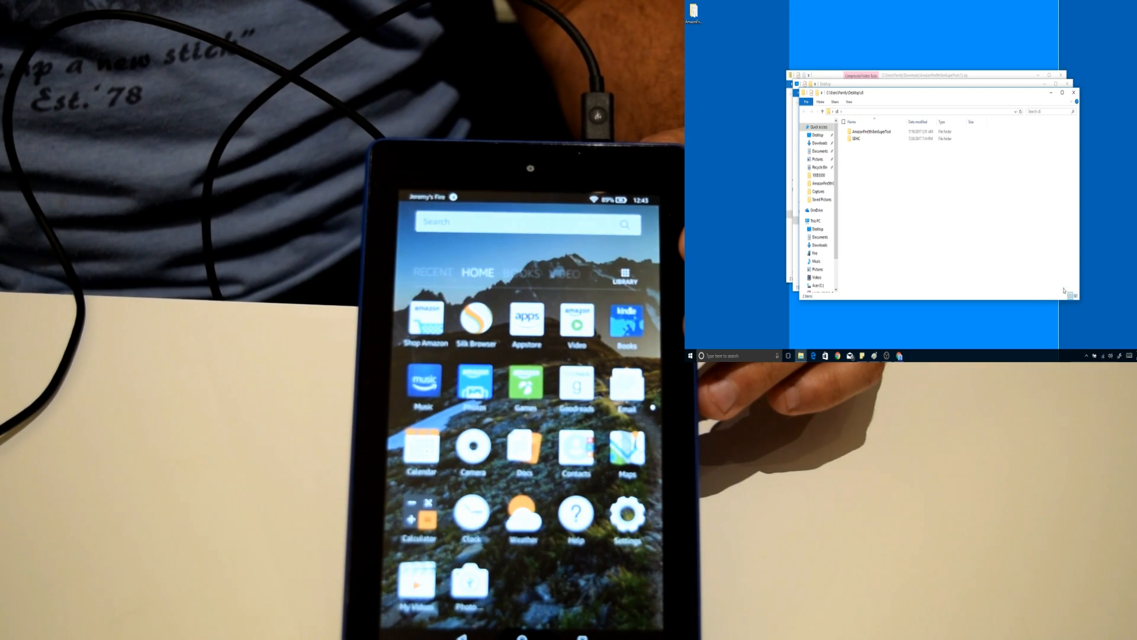
click(870, 132)
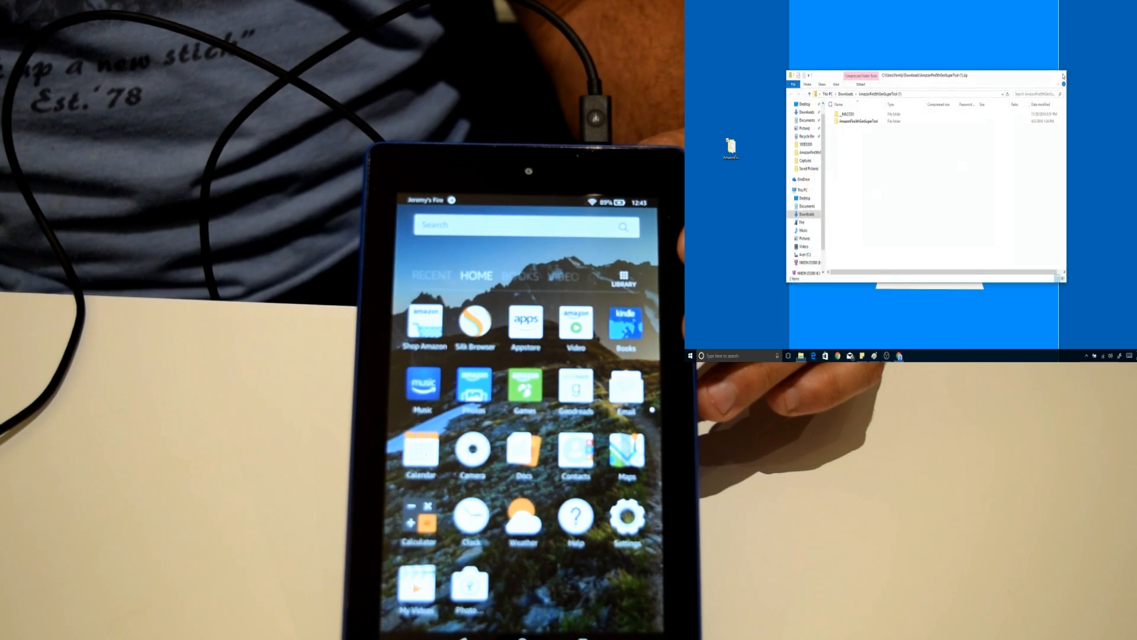
click(1062, 76)
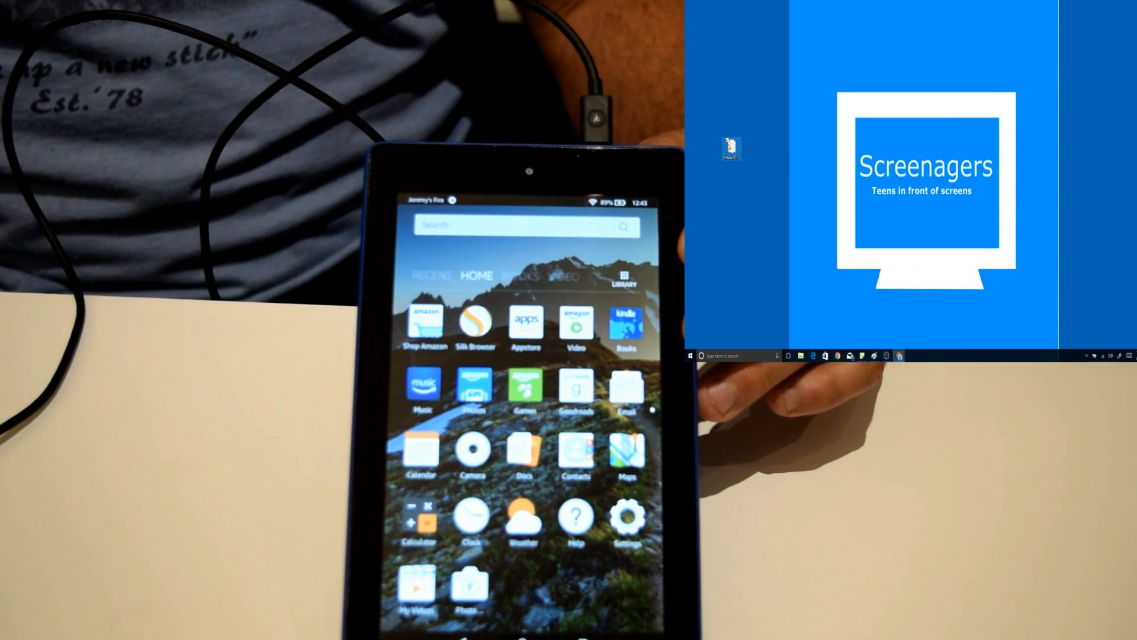
- Open the extracted folder on the desktop and launch the SuperTool entry
double_click(731, 148)
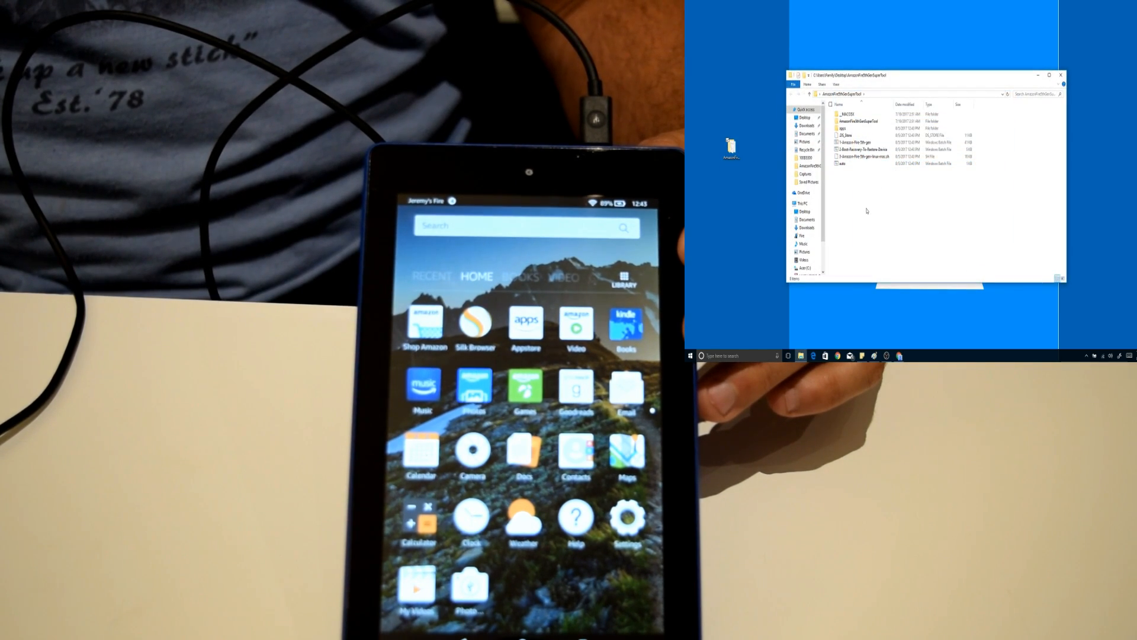
click(852, 114)
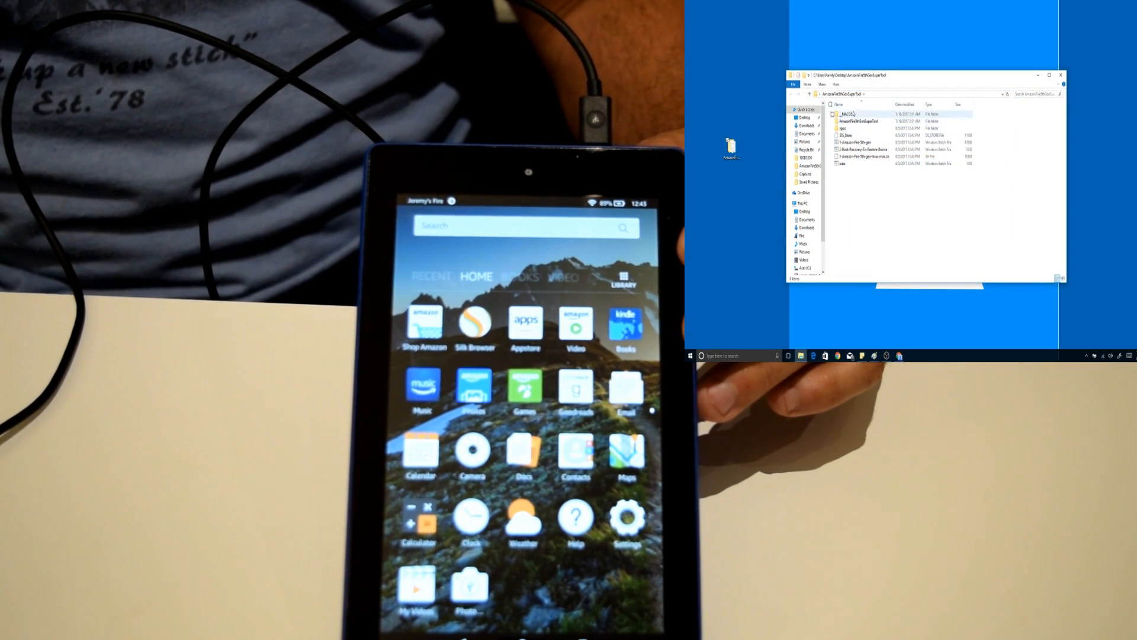
click(856, 121)
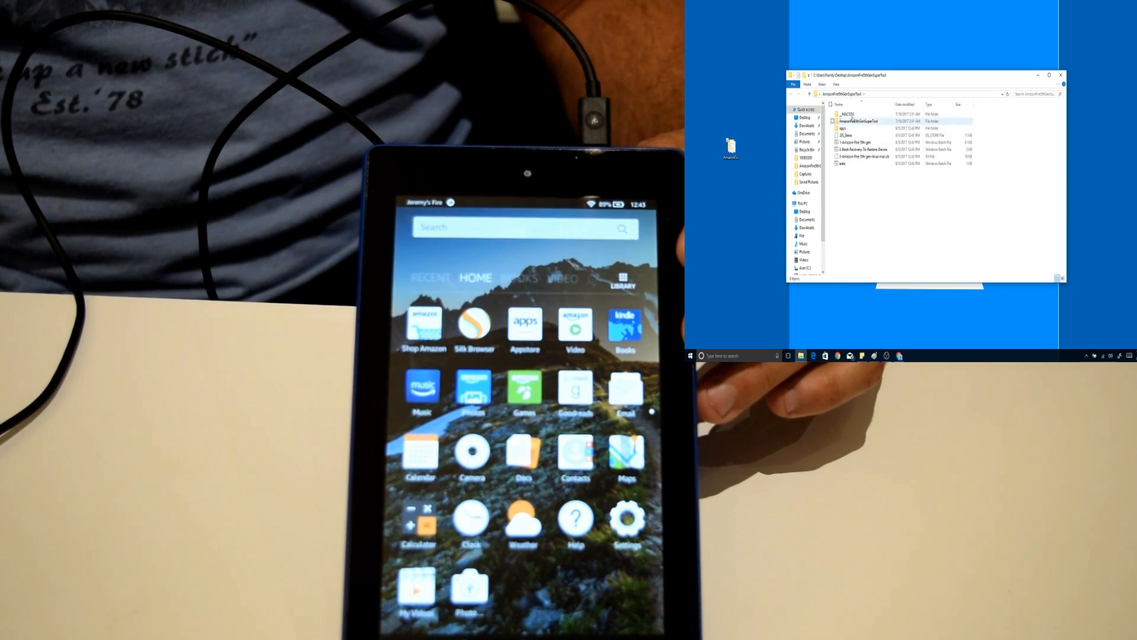
double_click(855, 121)
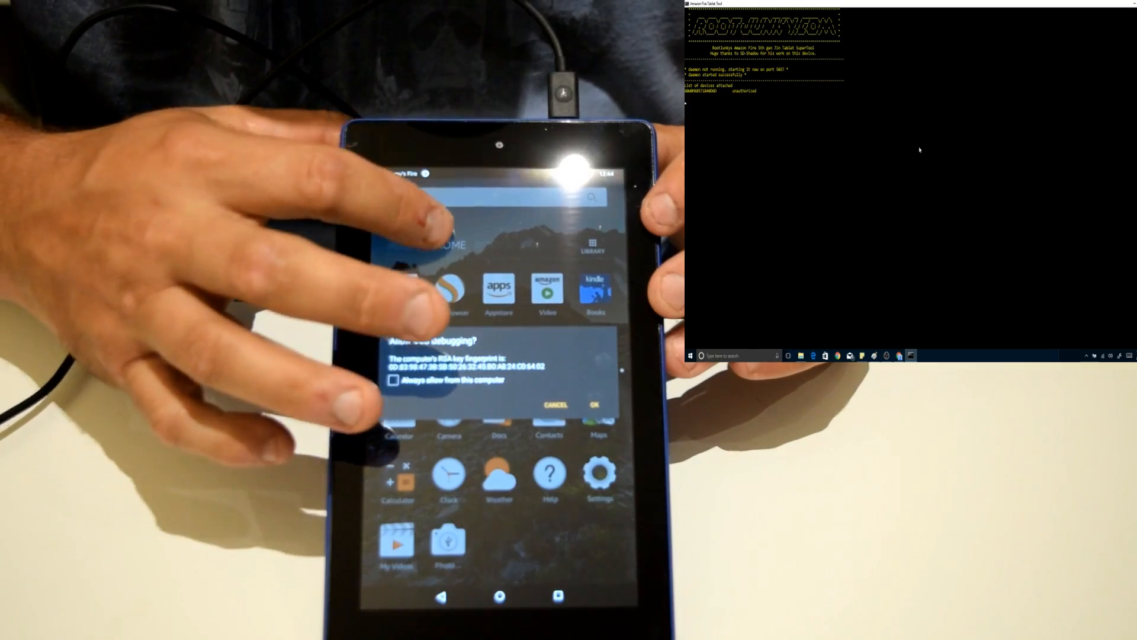
- Allow USB debugging from this computer on the tablet's prompt
click(594, 404)
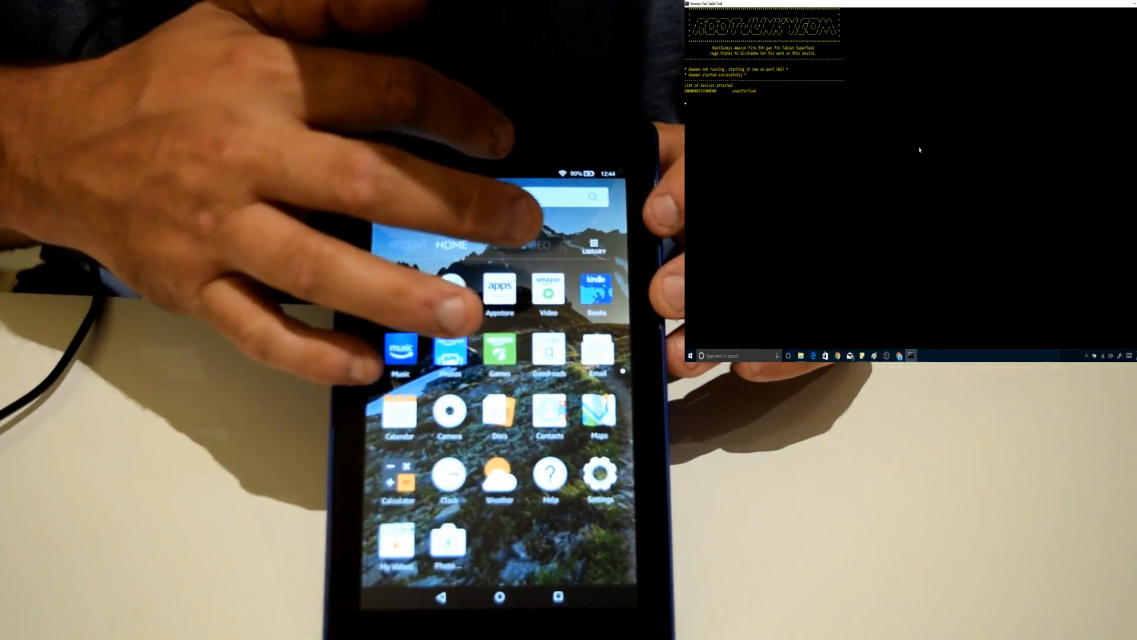